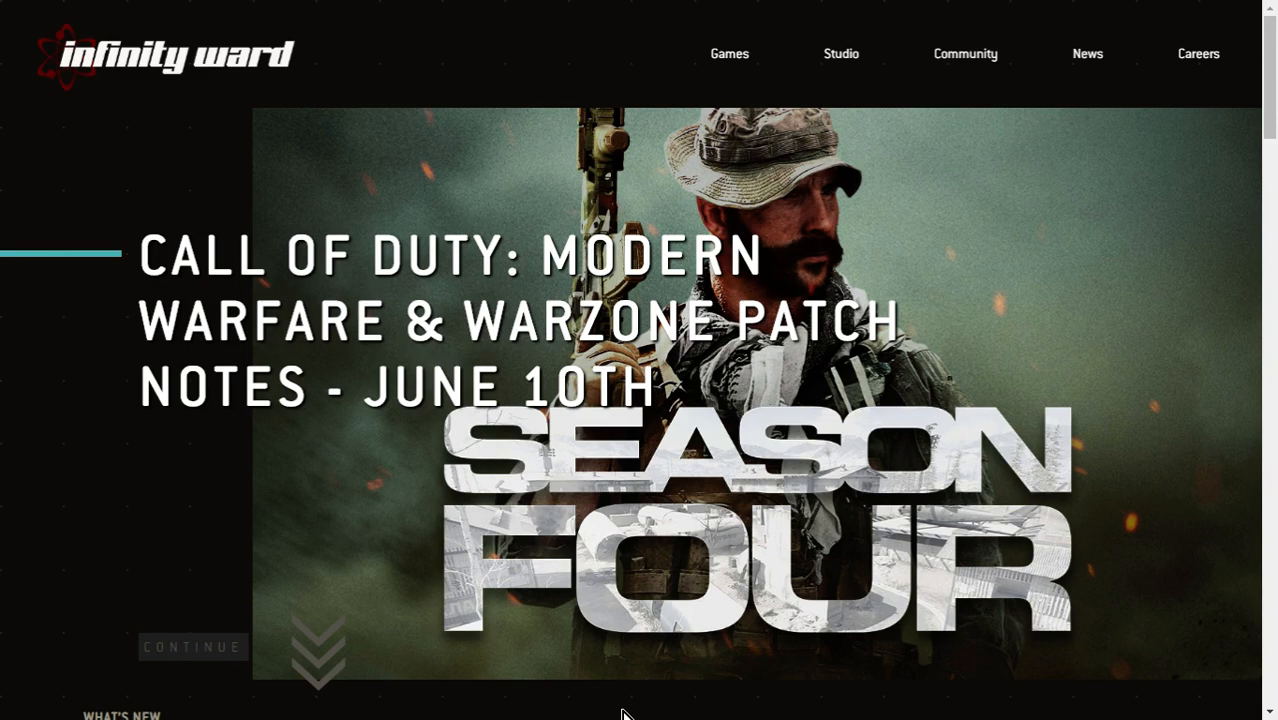
scroll("down", 3)
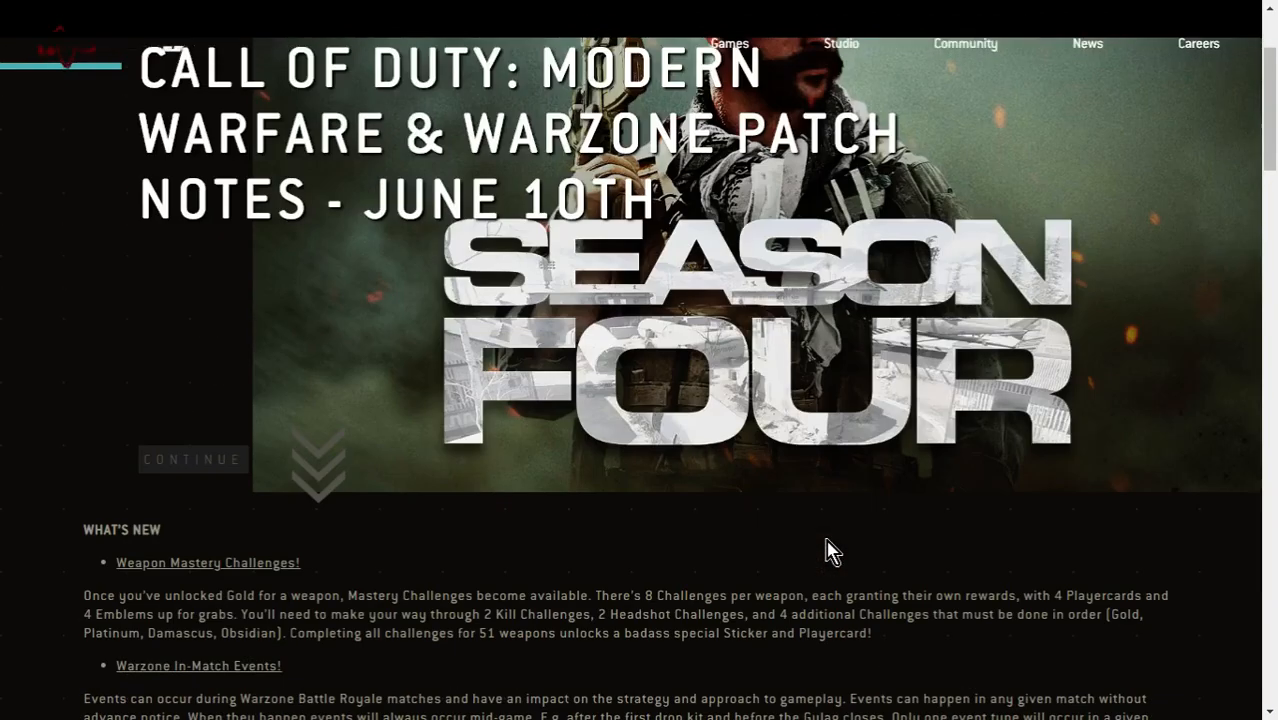
scroll("down", 3)
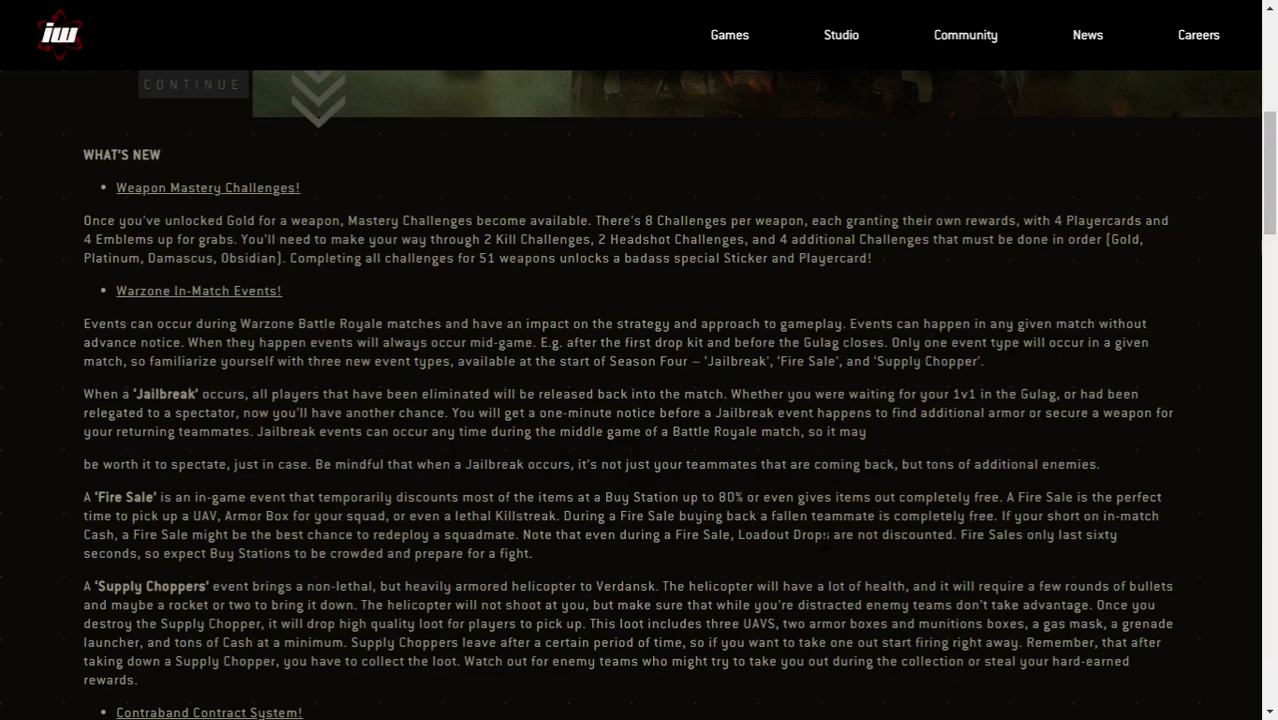
mouse_move(760, 90)
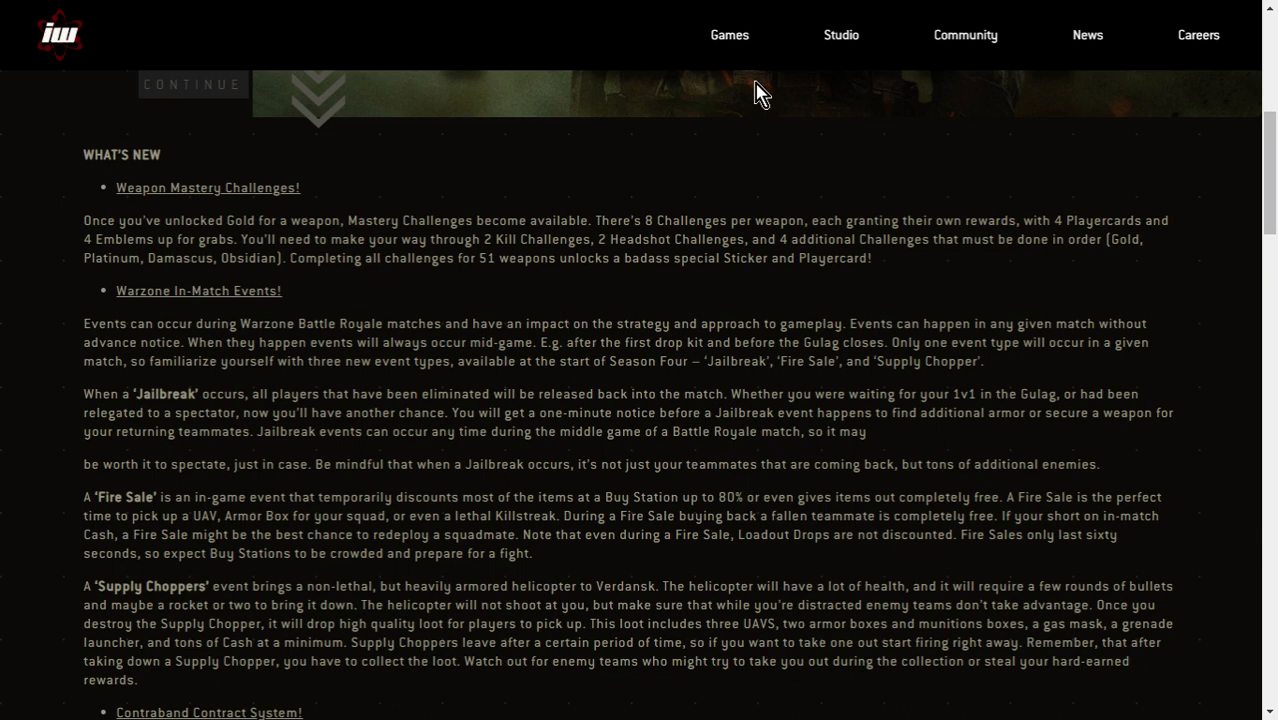
mouse_move(849, 118)
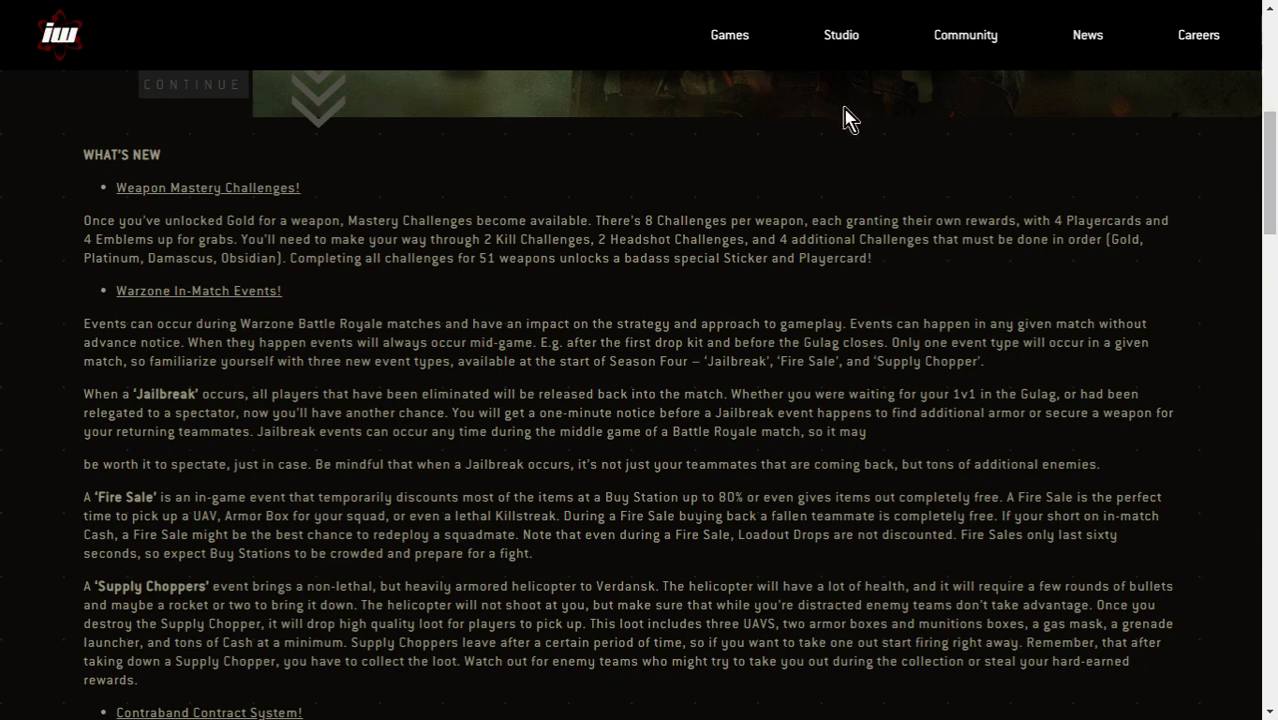
scroll("down", 3)
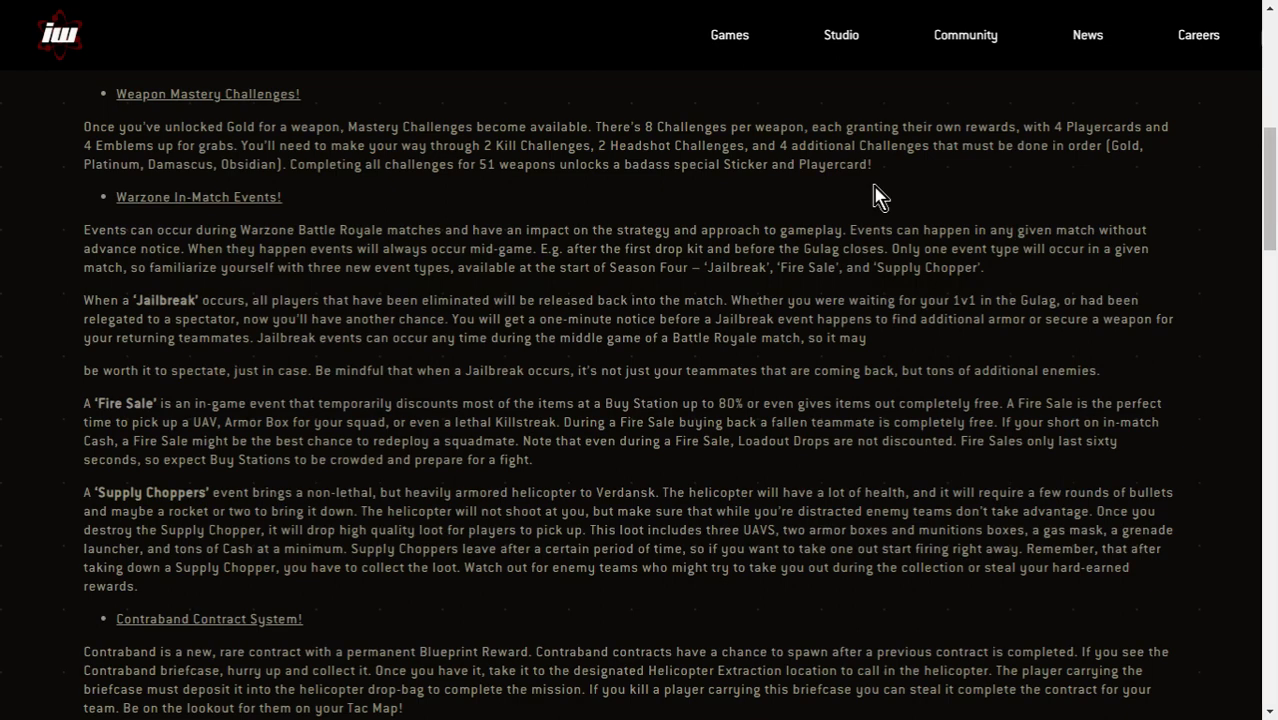
mouse_move(680, 370)
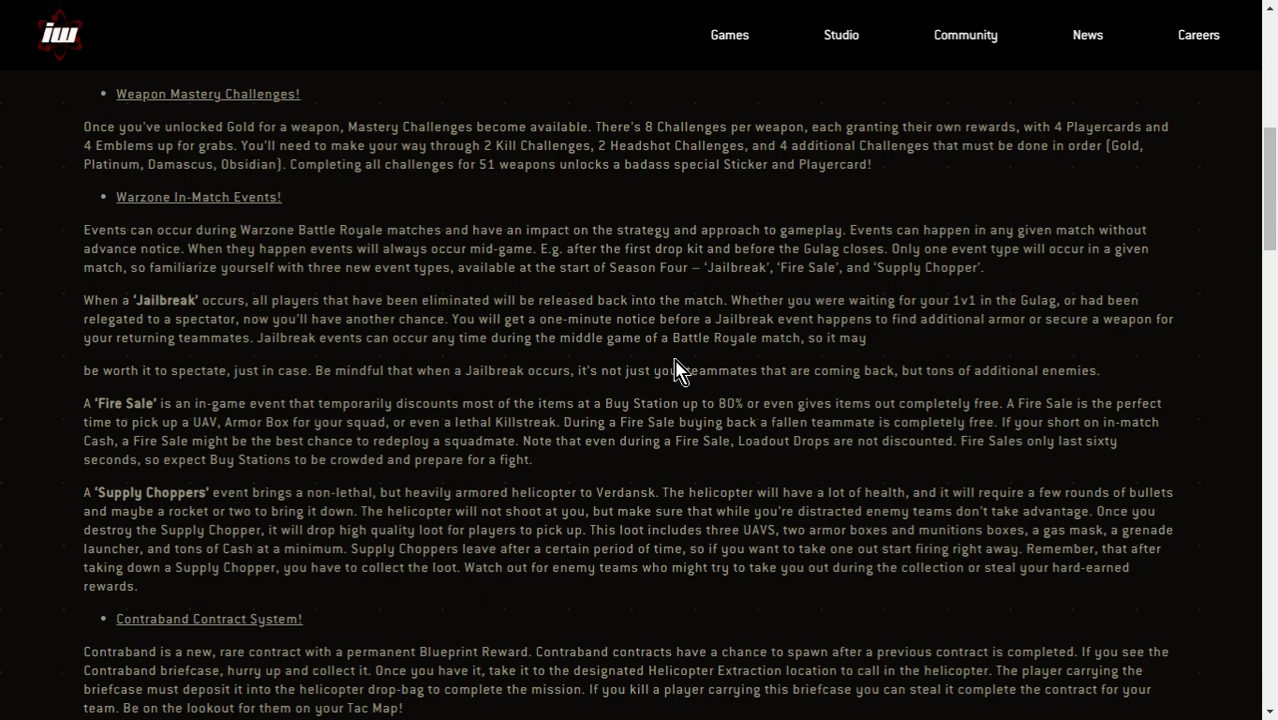
scroll("down", 3)
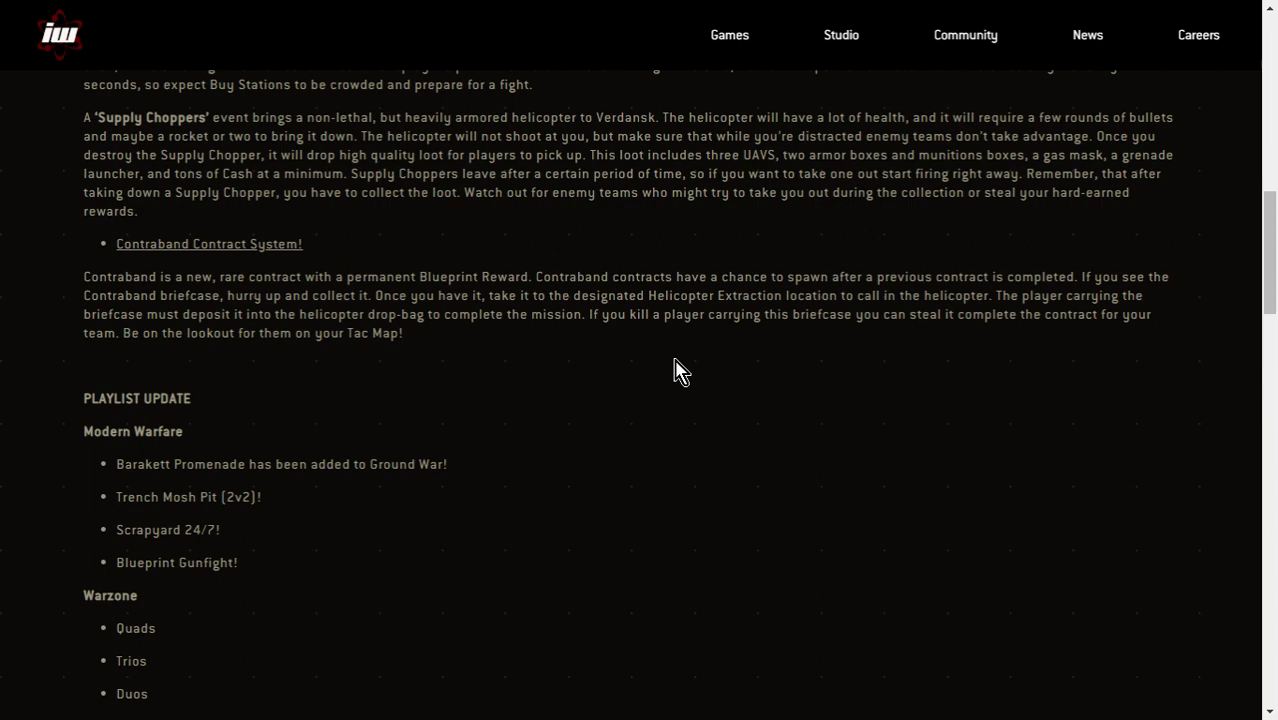
scroll("down", 3)
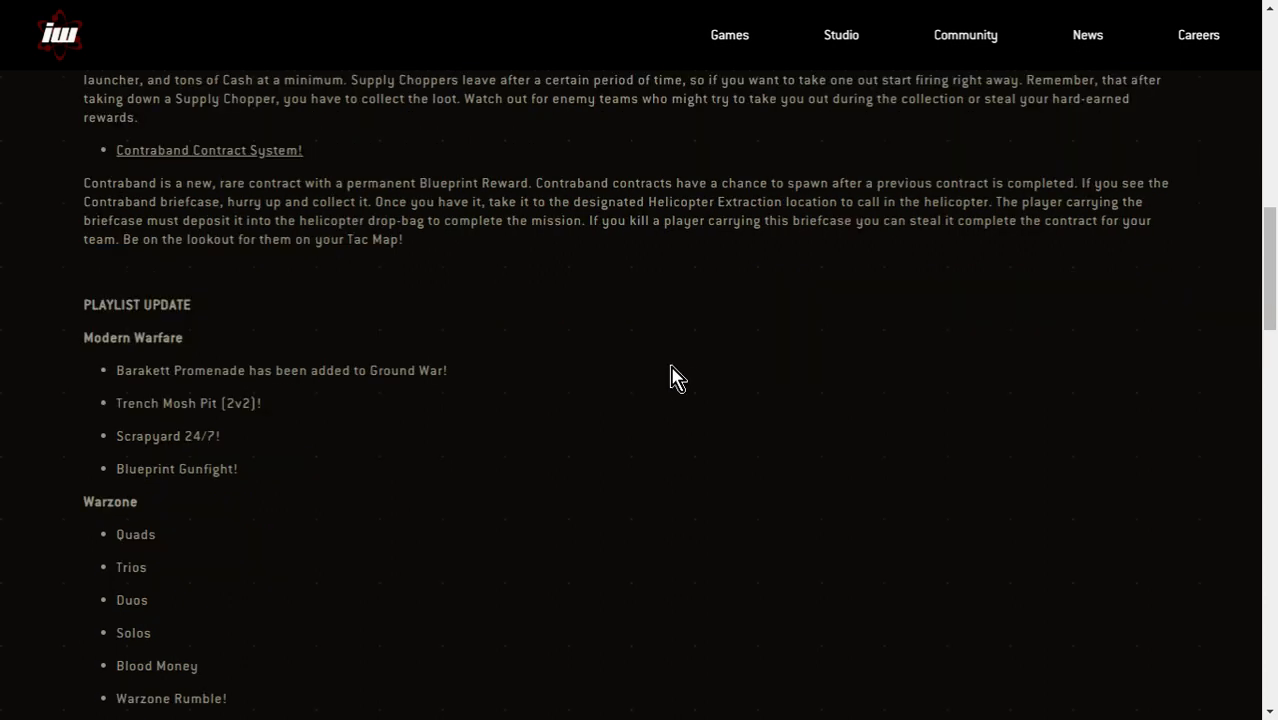
mouse_move(667, 404)
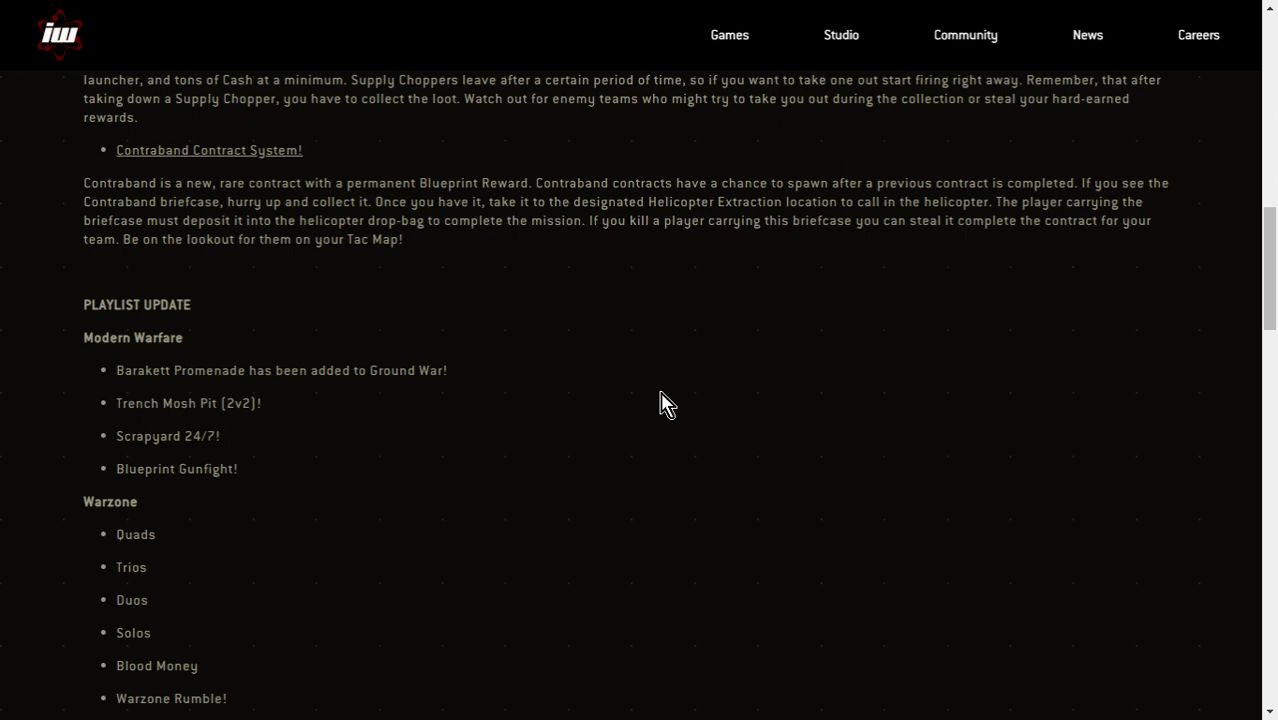
mouse_move(651, 437)
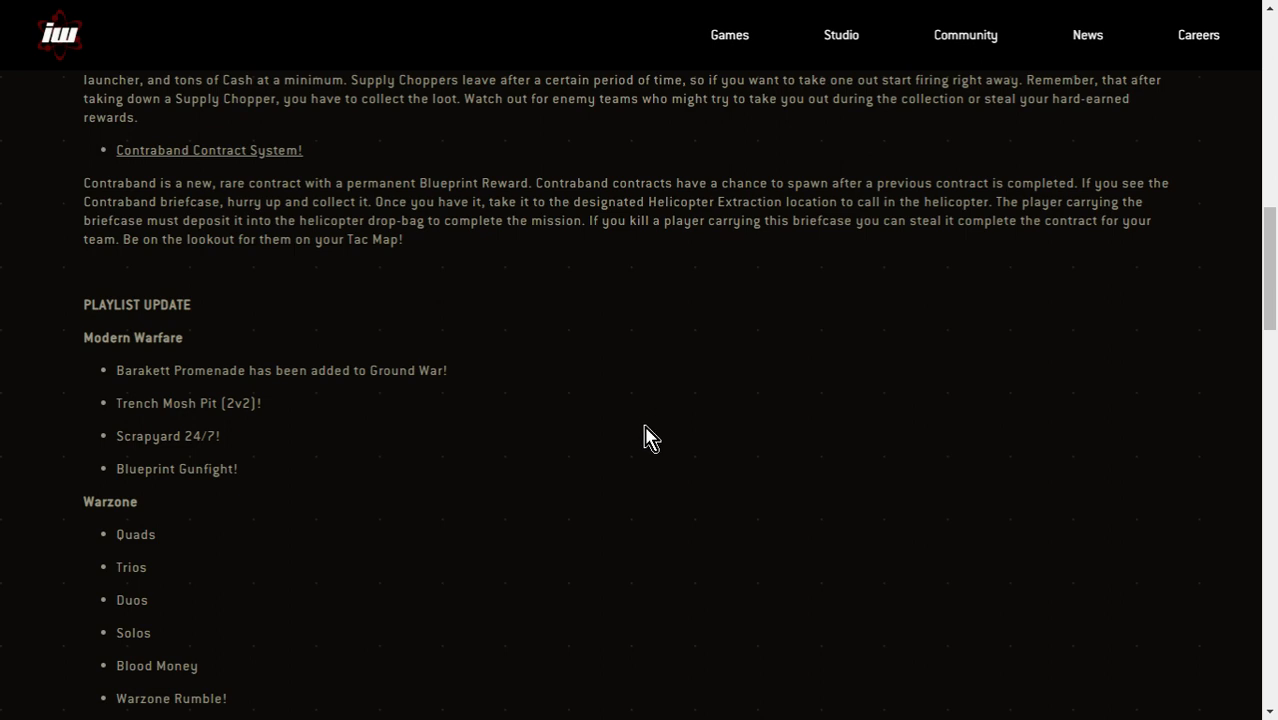
scroll("down", 3)
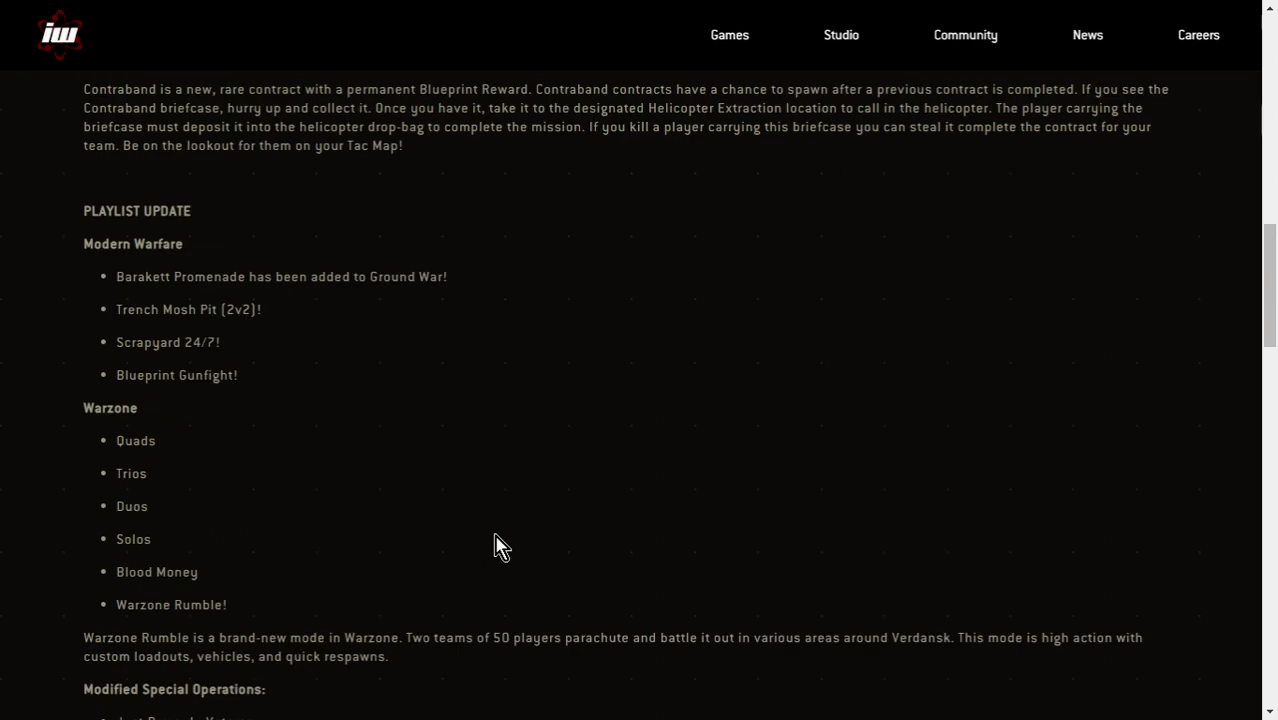
scroll("down", 3)
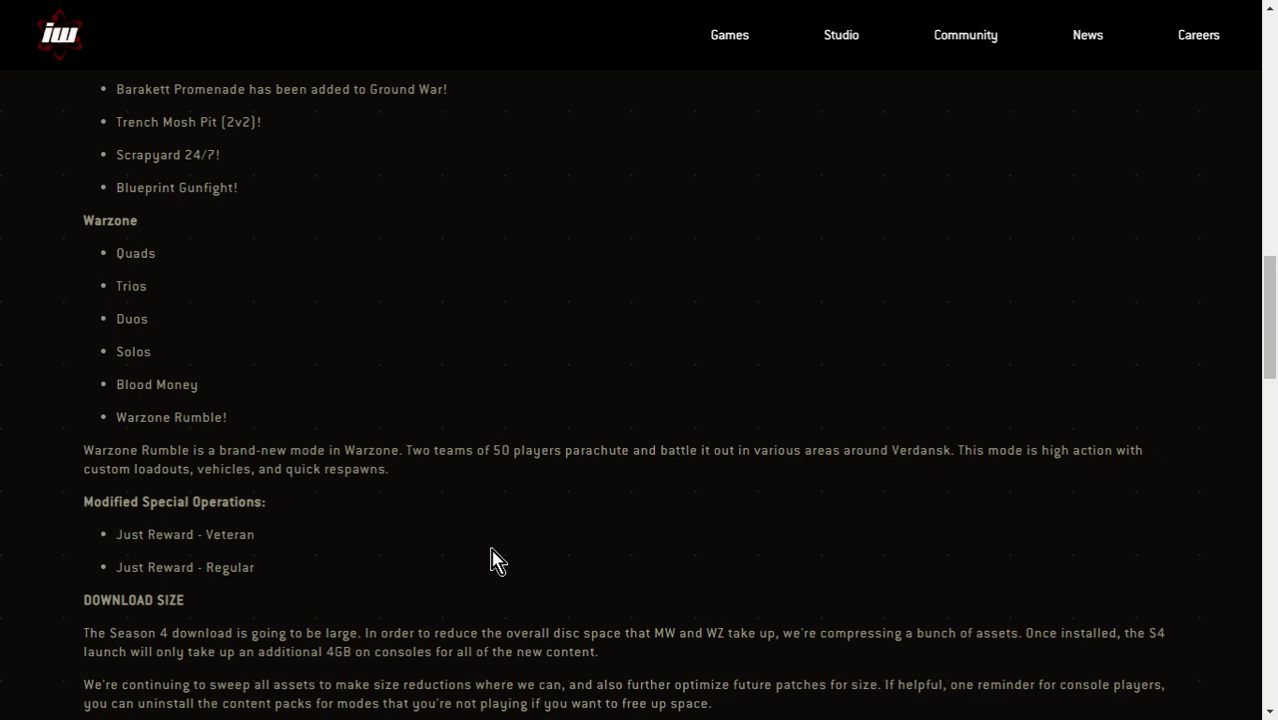
scroll("down", 3)
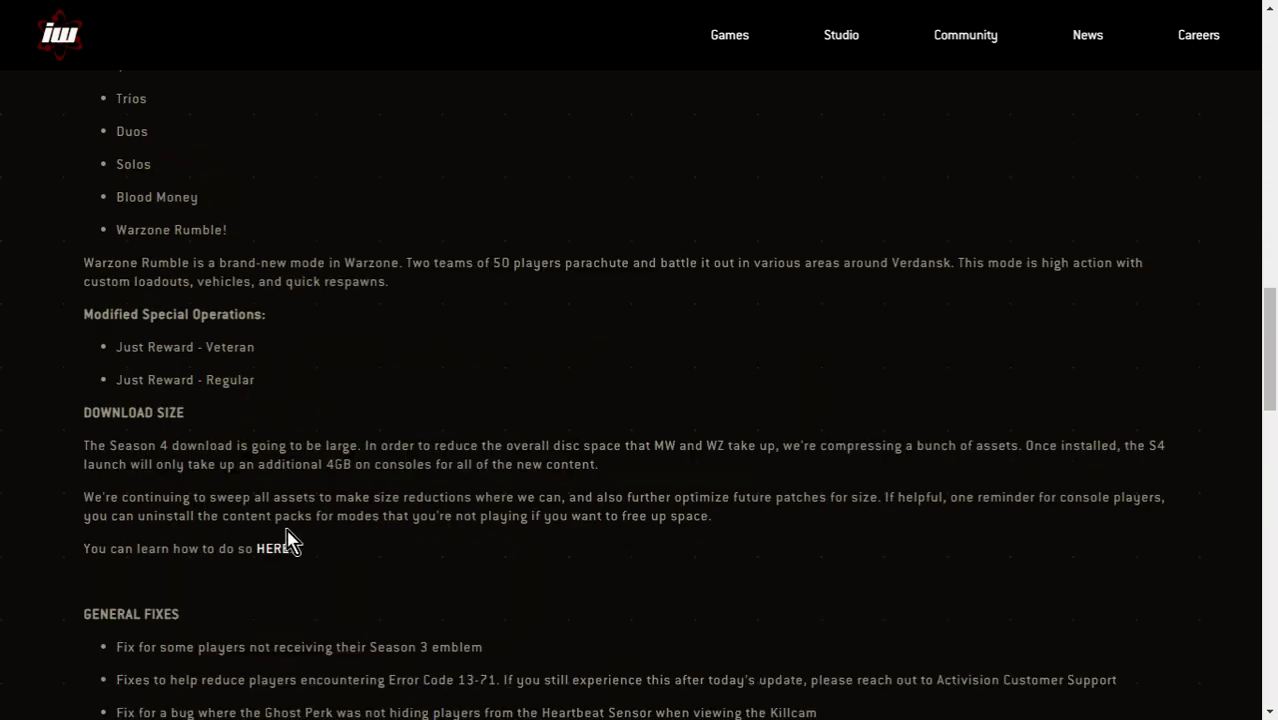
mouse_move(290, 543)
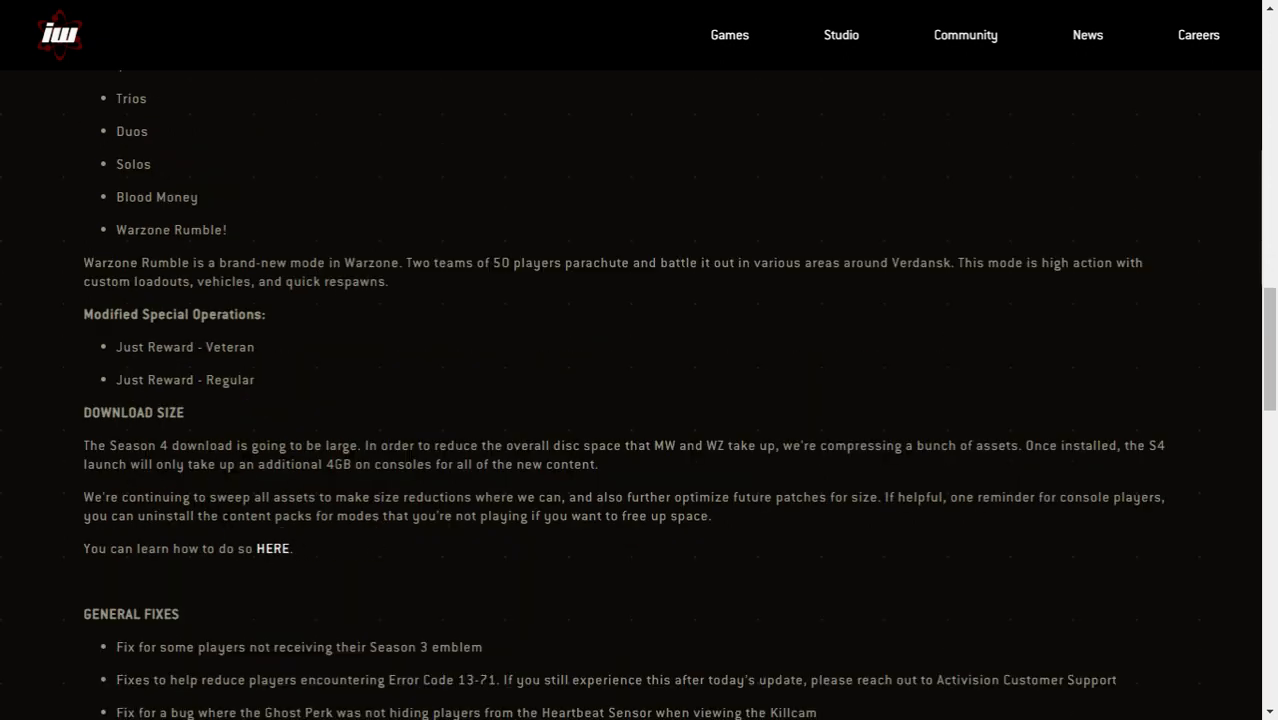
mouse_move(340, 546)
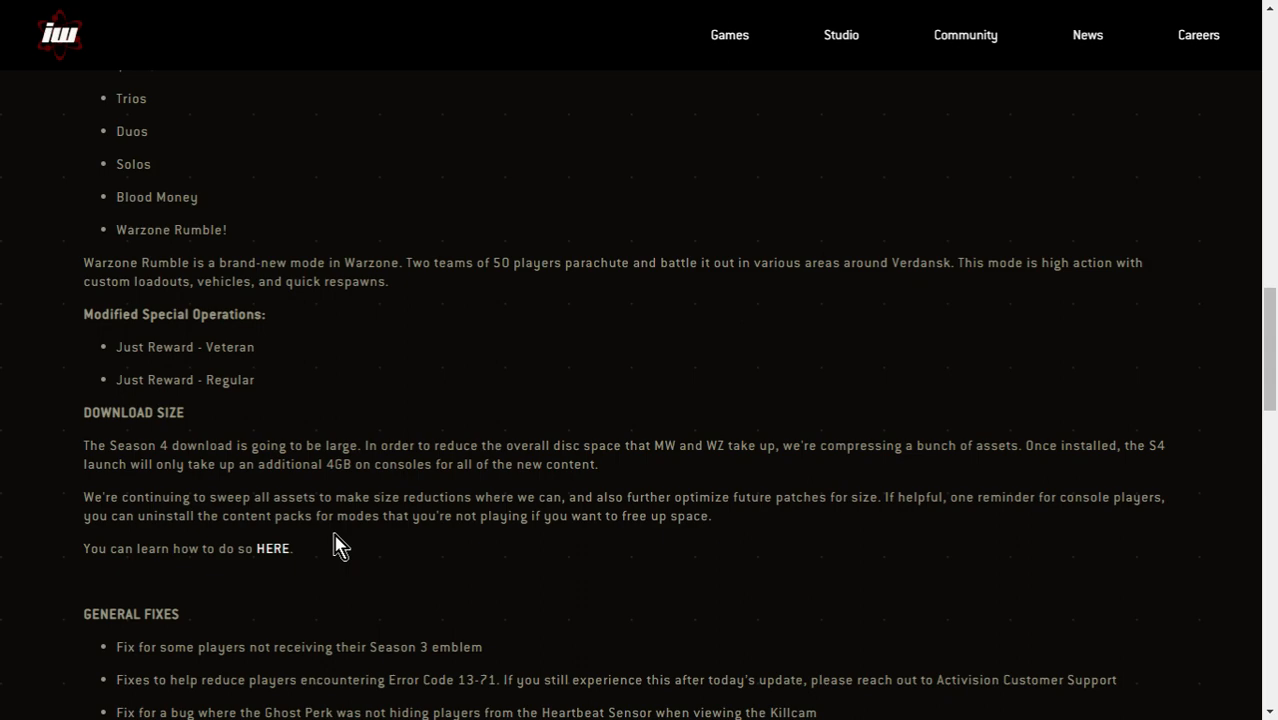
scroll("down", 3)
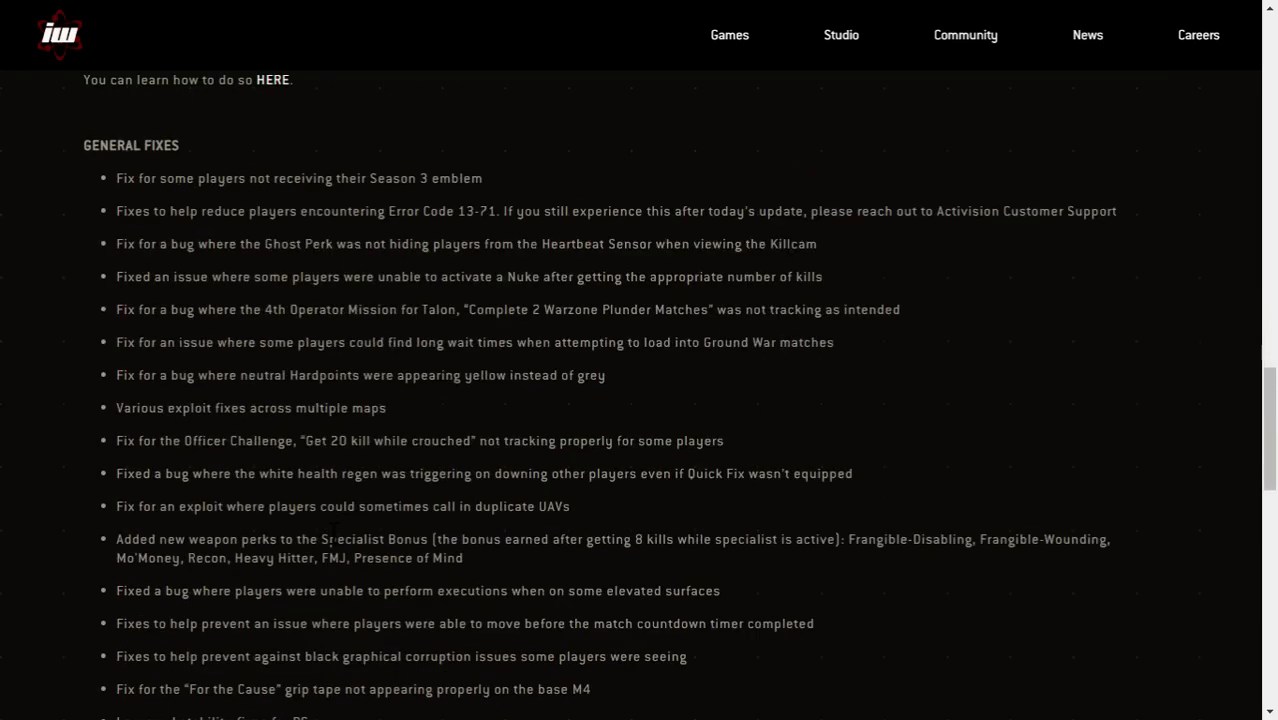
scroll("down", 3)
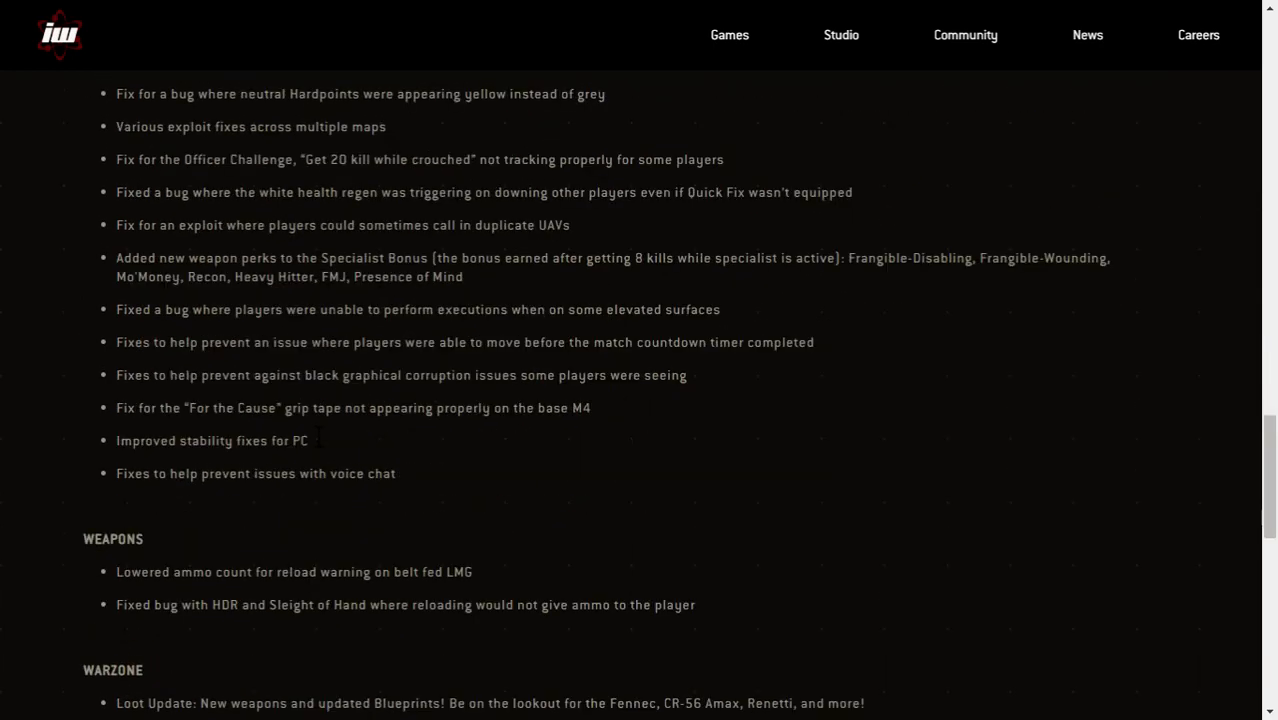
scroll("down", 3)
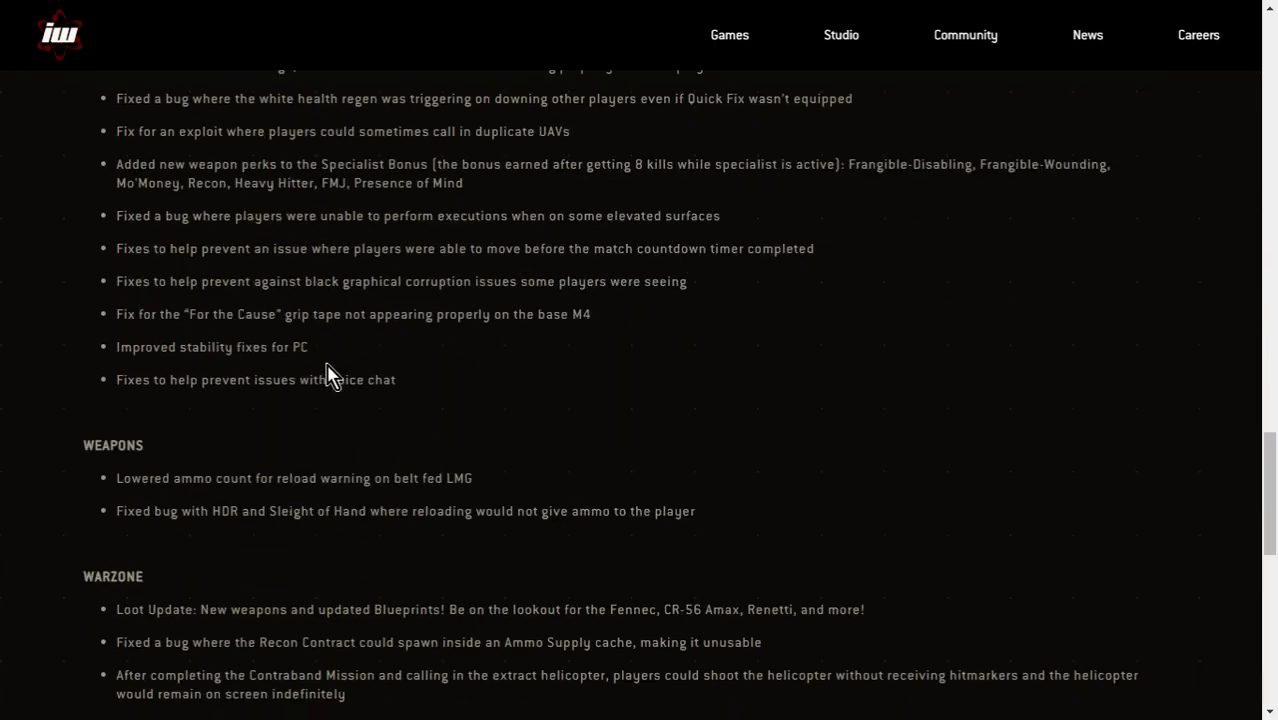
scroll("down", 3)
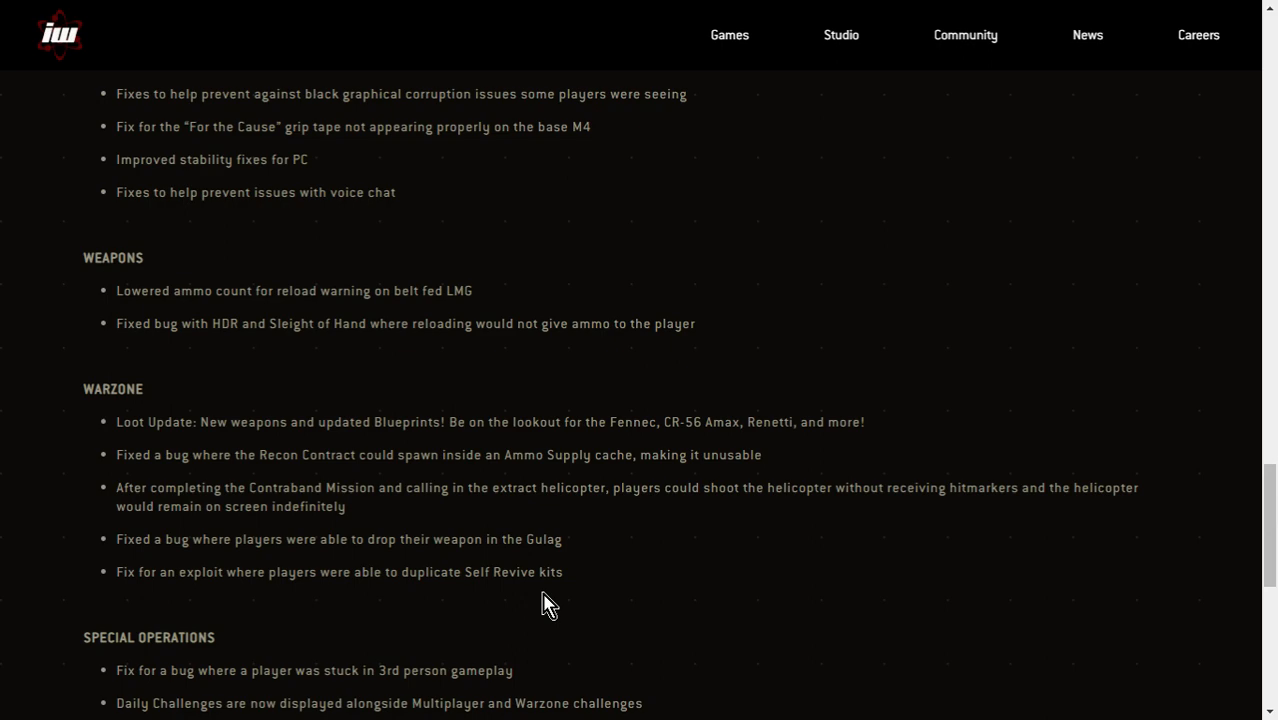
scroll("down", 3)
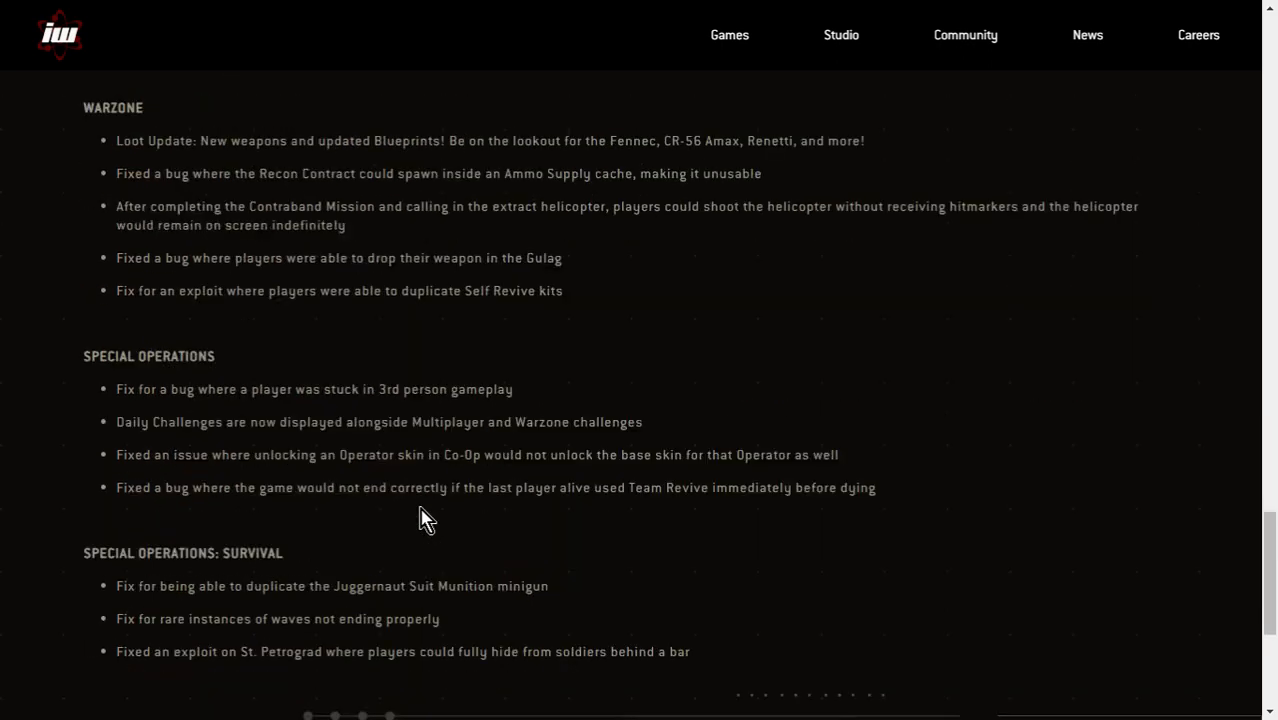
mouse_move(808, 332)
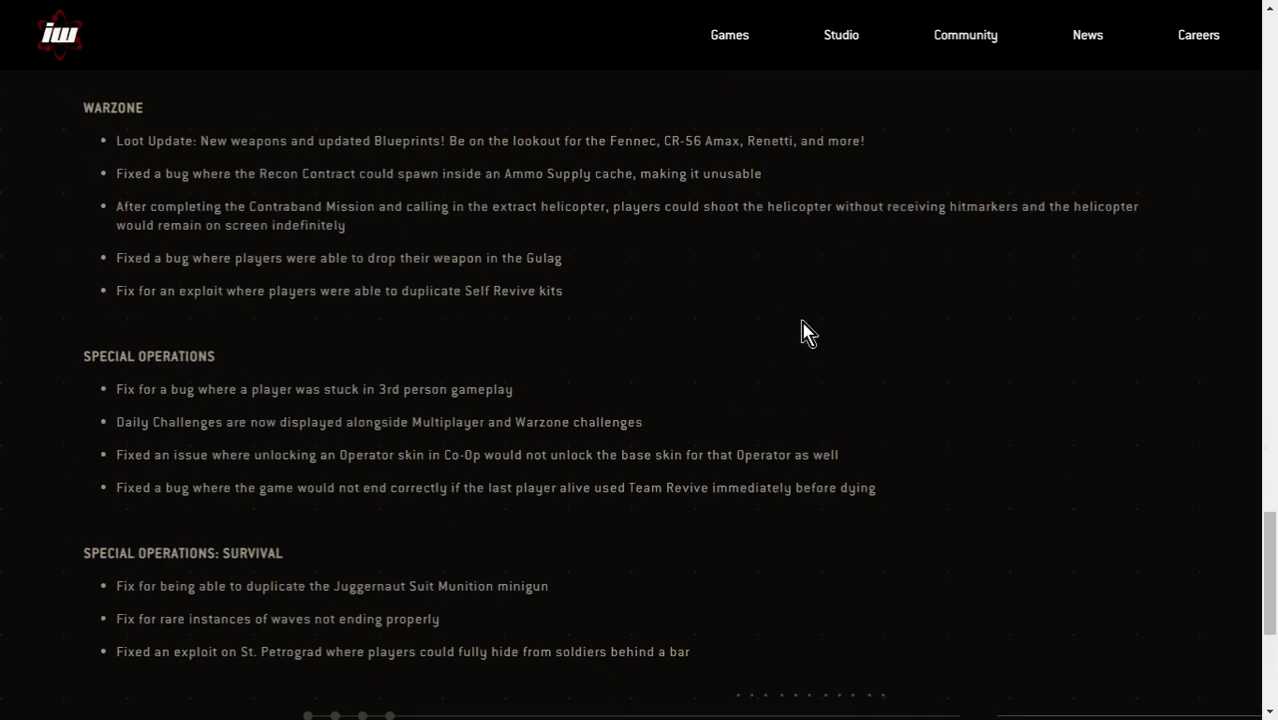
scroll("up", 3)
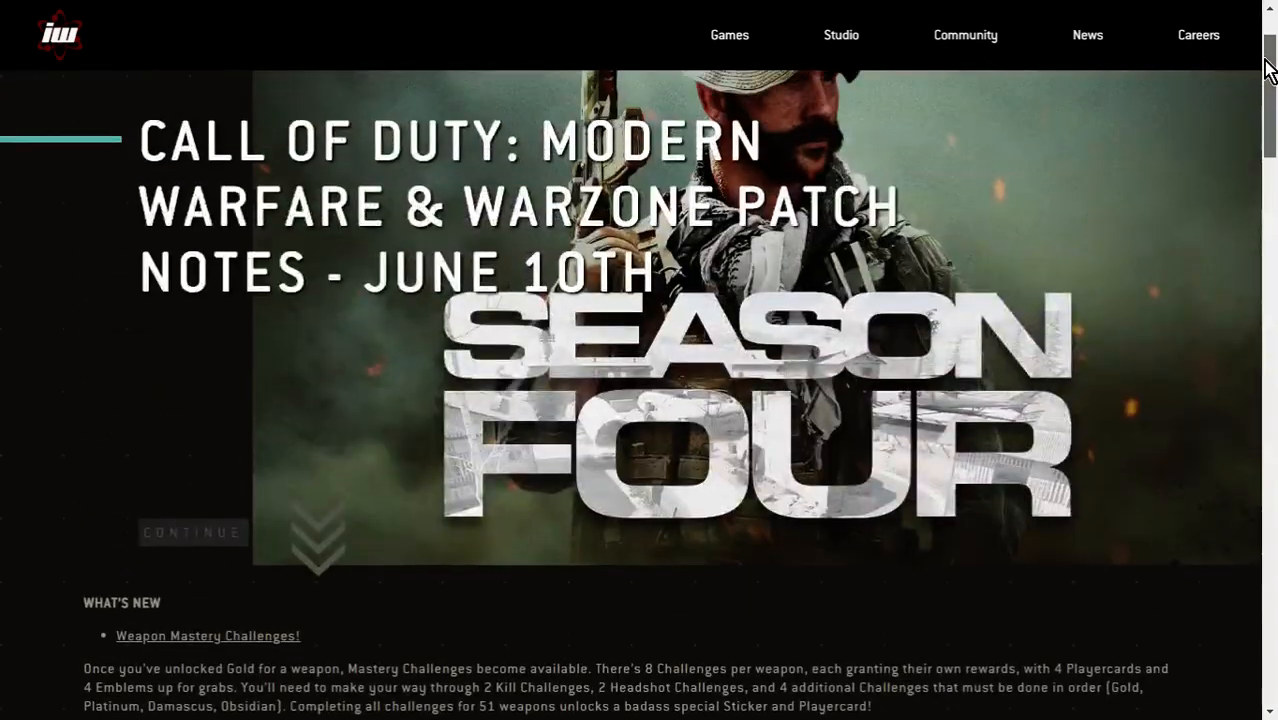
scroll("up", 3)
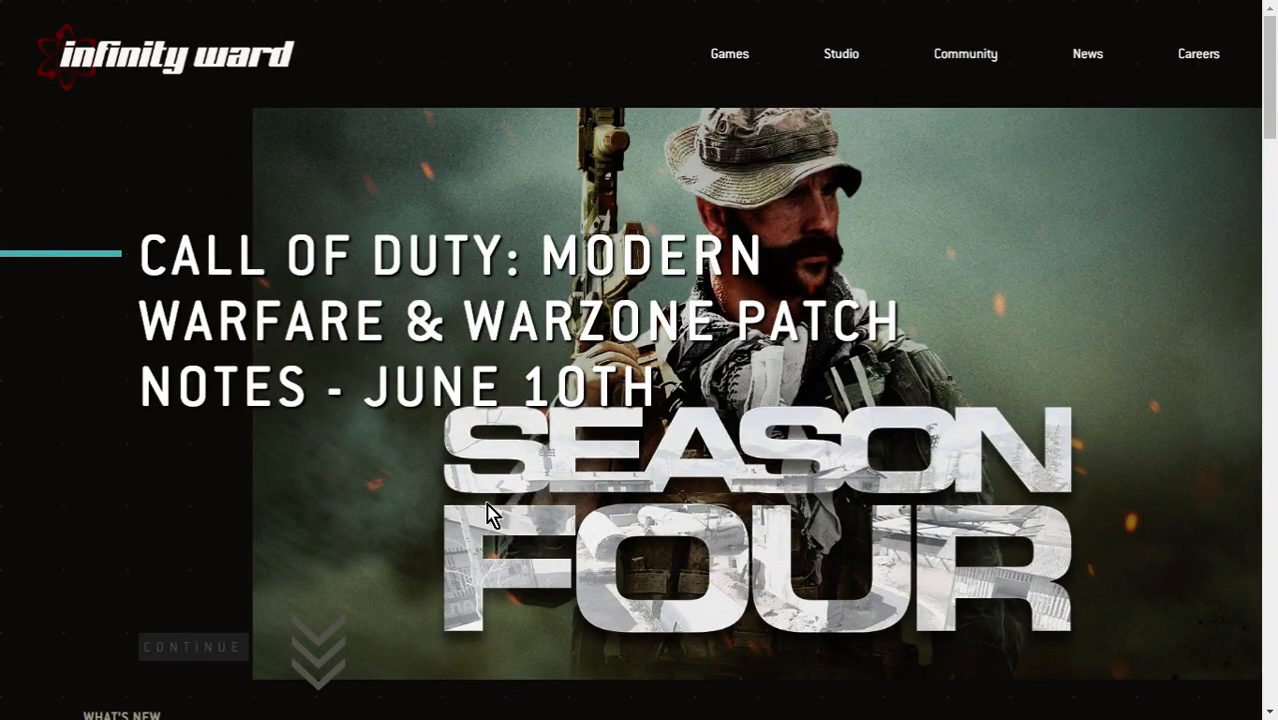
scroll("down", 3)
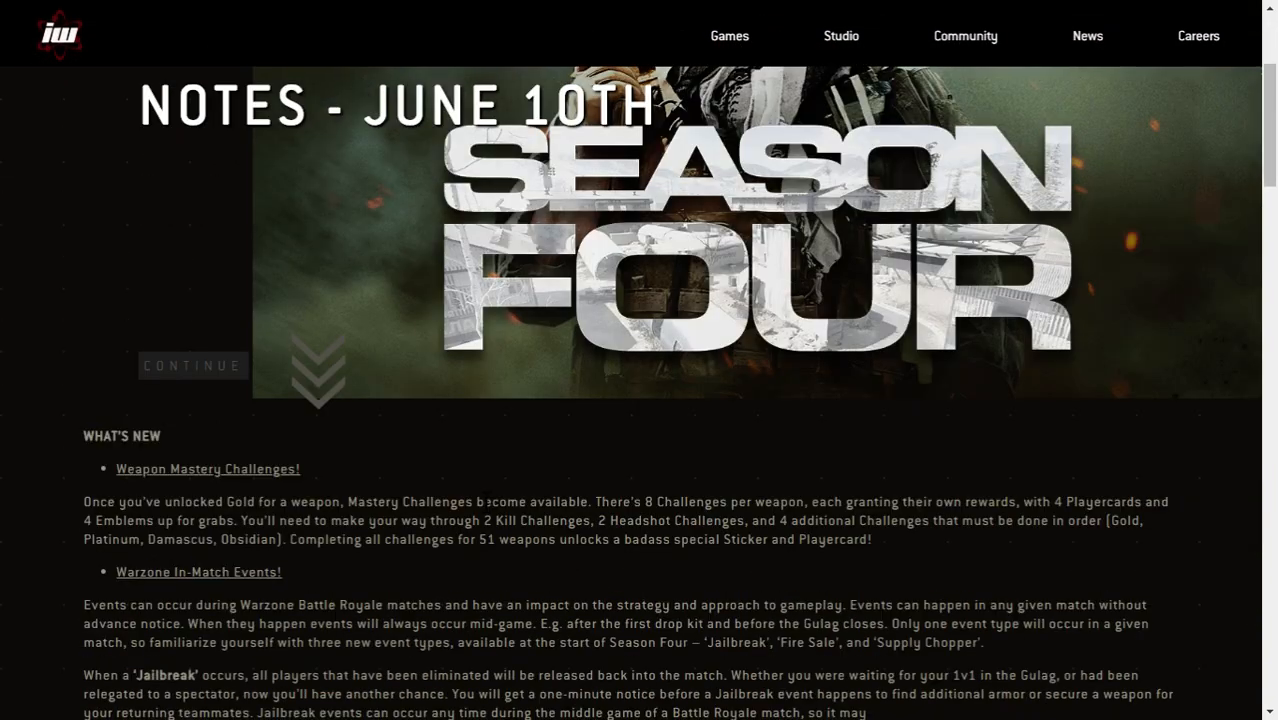
scroll("down", 3)
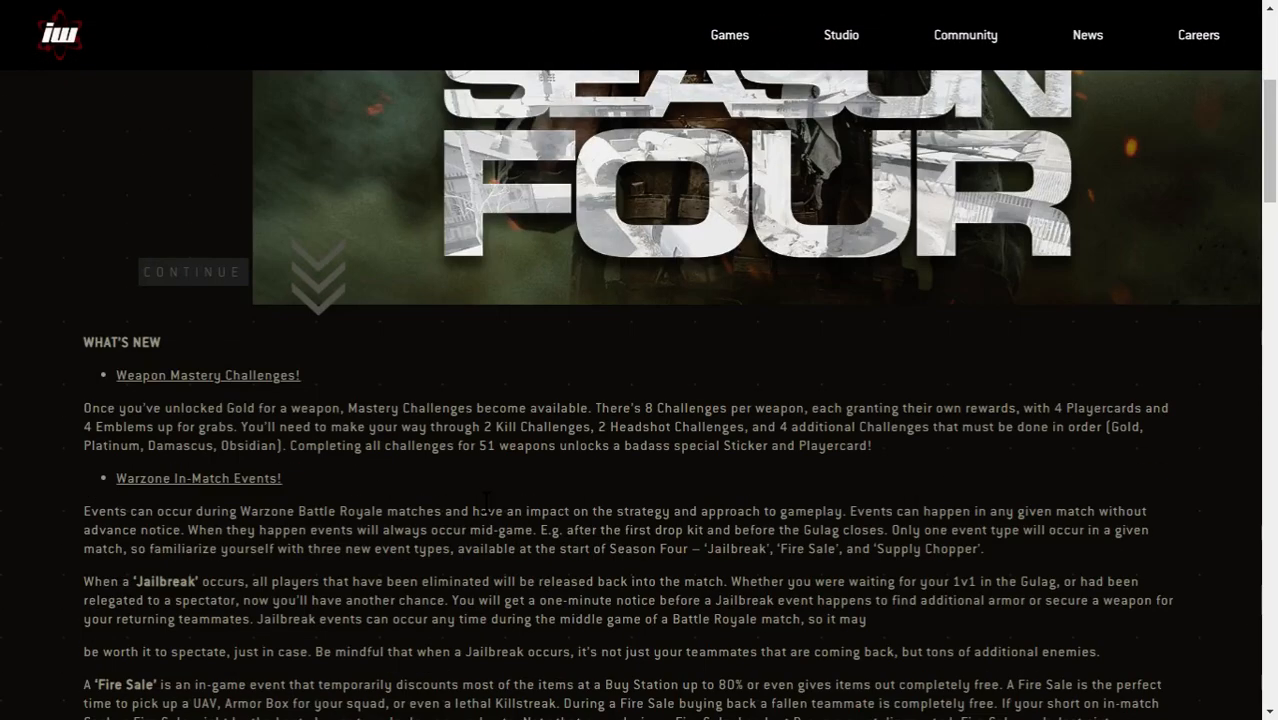
scroll("down", 3)
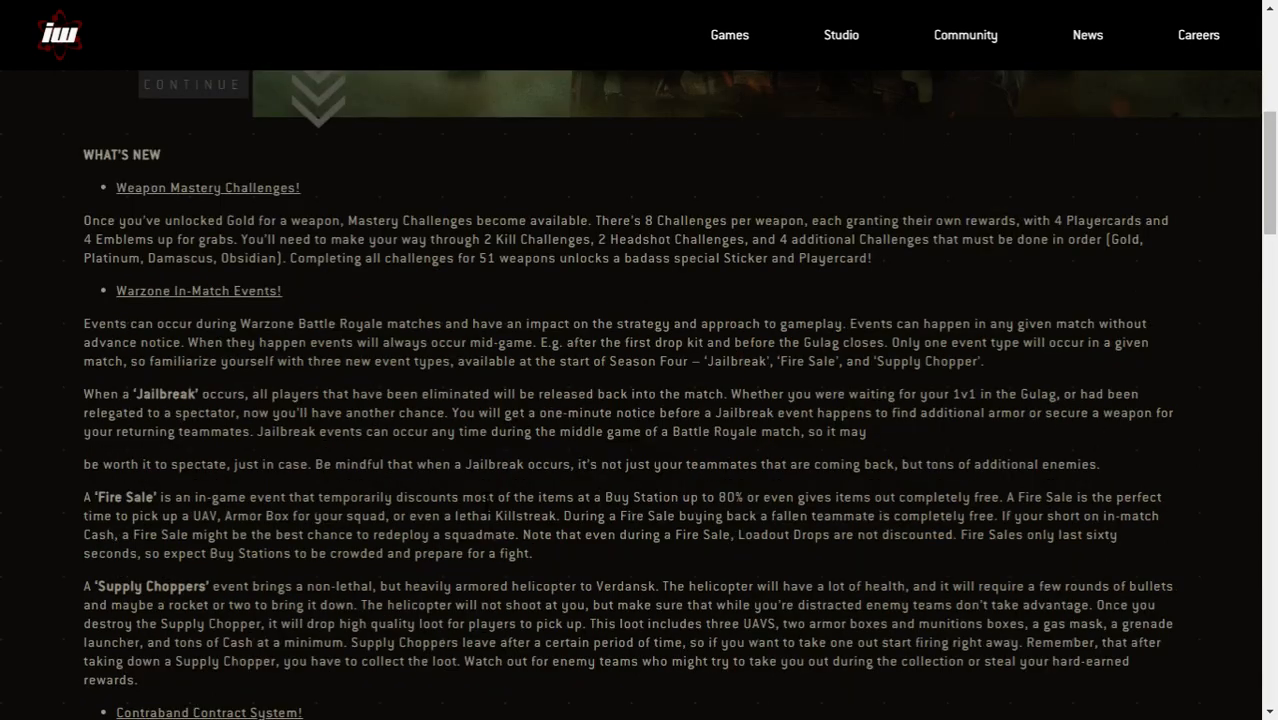
scroll("down", 3)
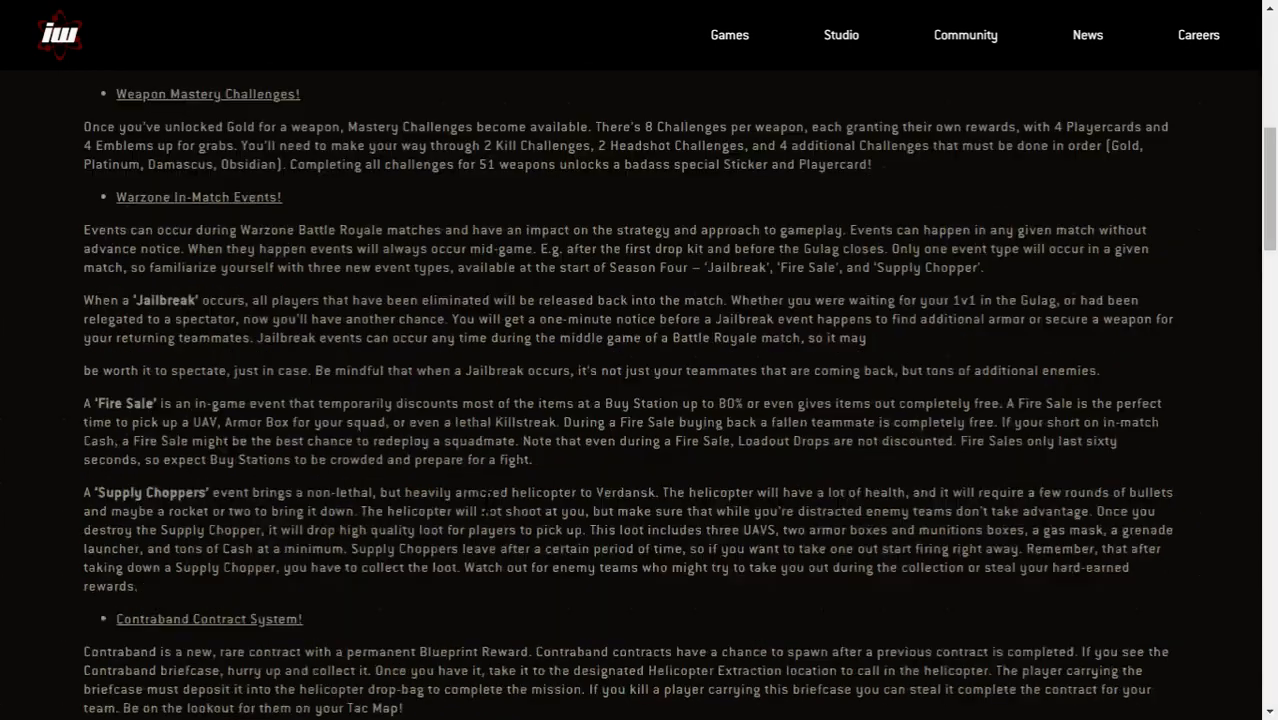
scroll("down", 3)
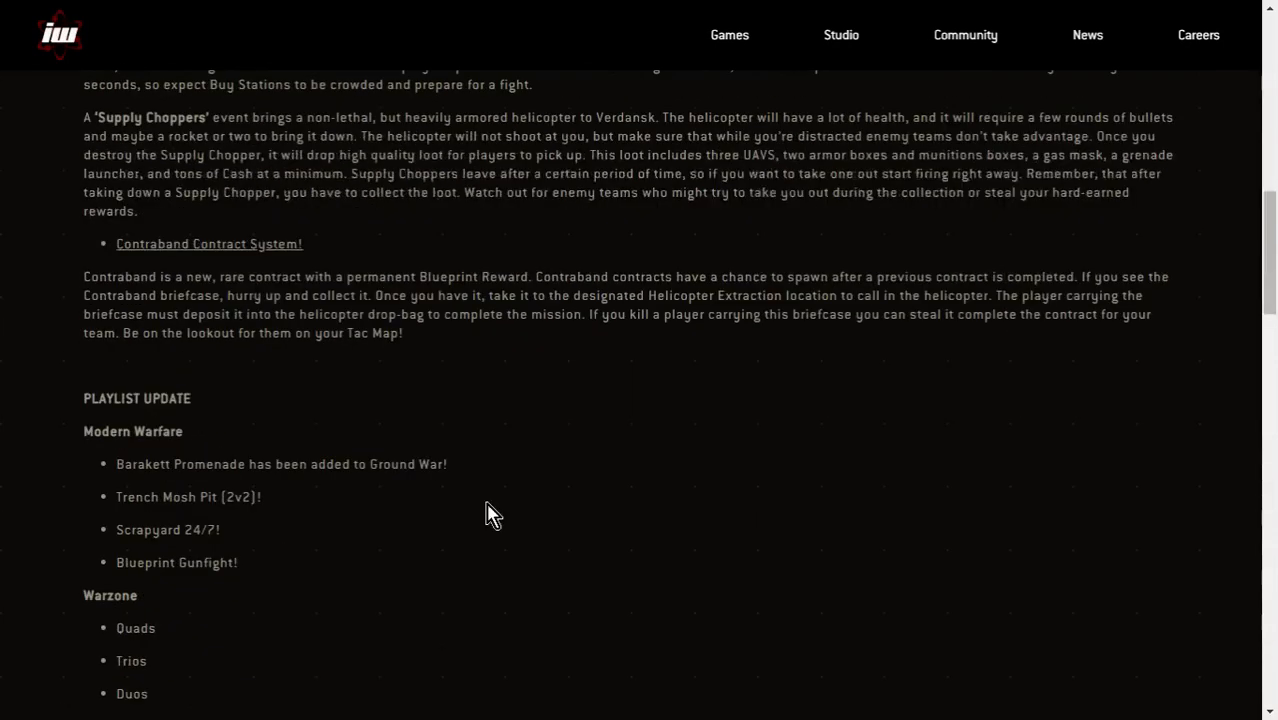
scroll("down", 3)
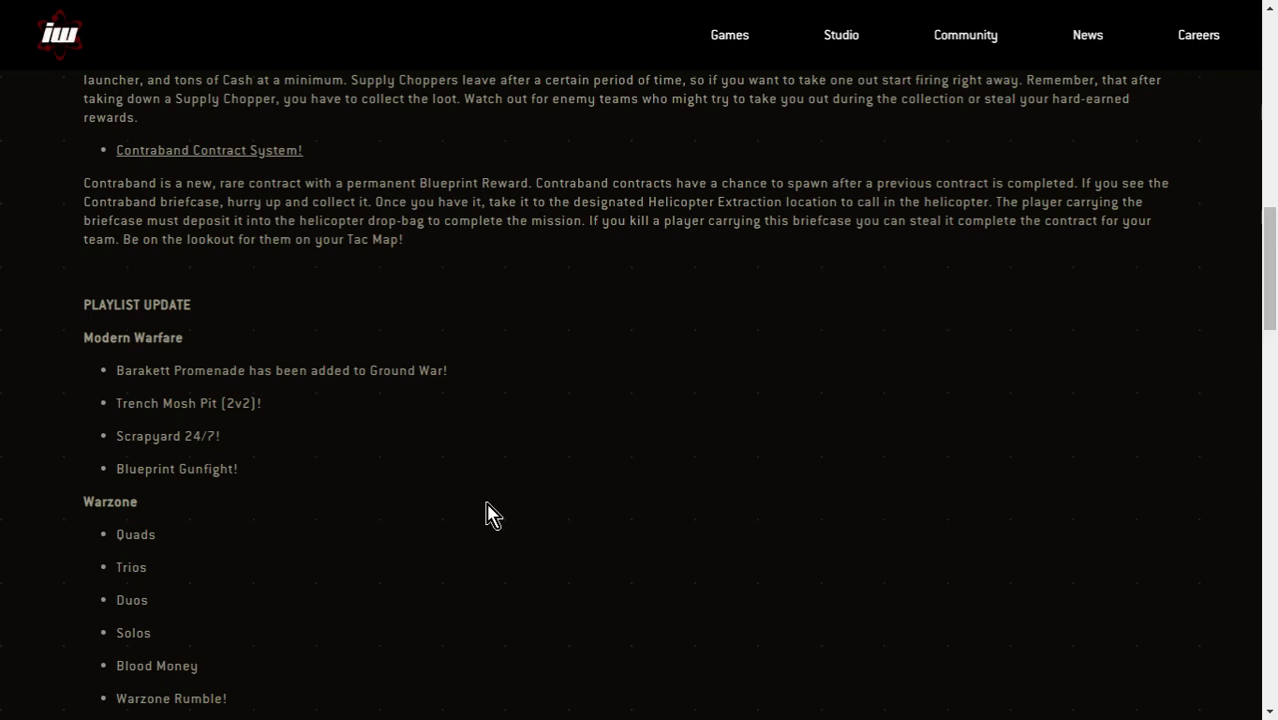
scroll("down", 3)
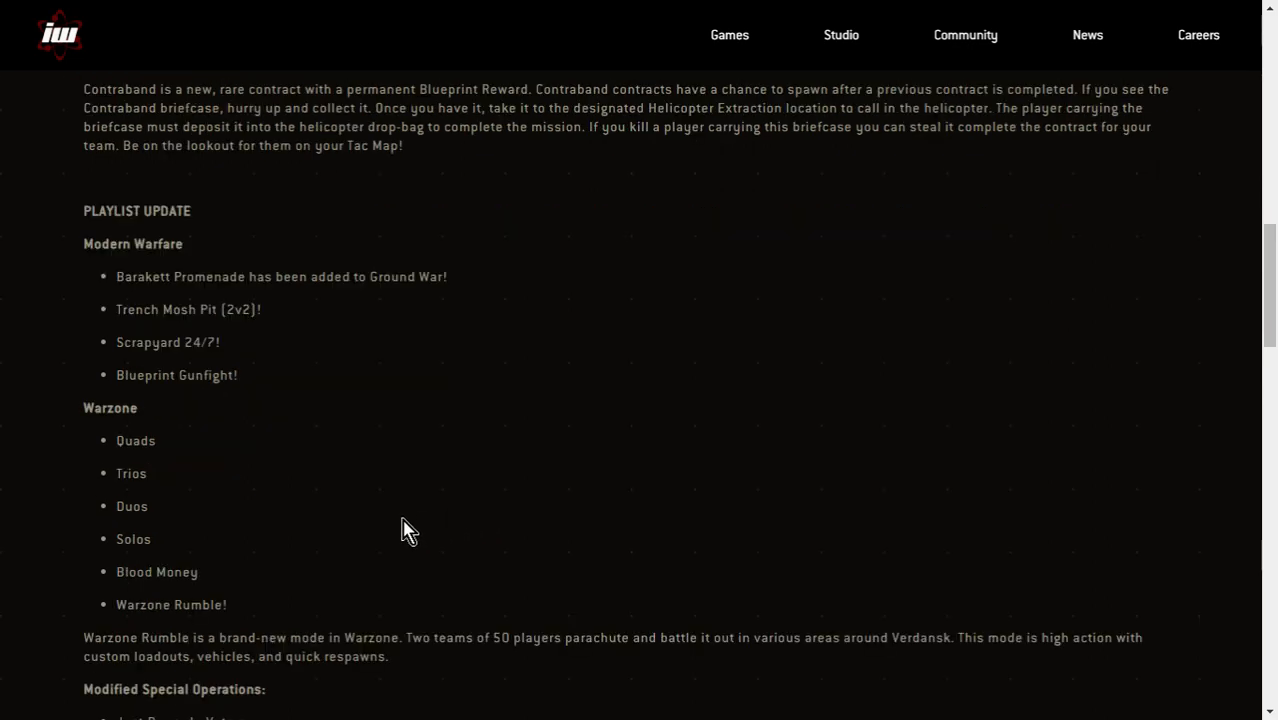
scroll("up", 3)
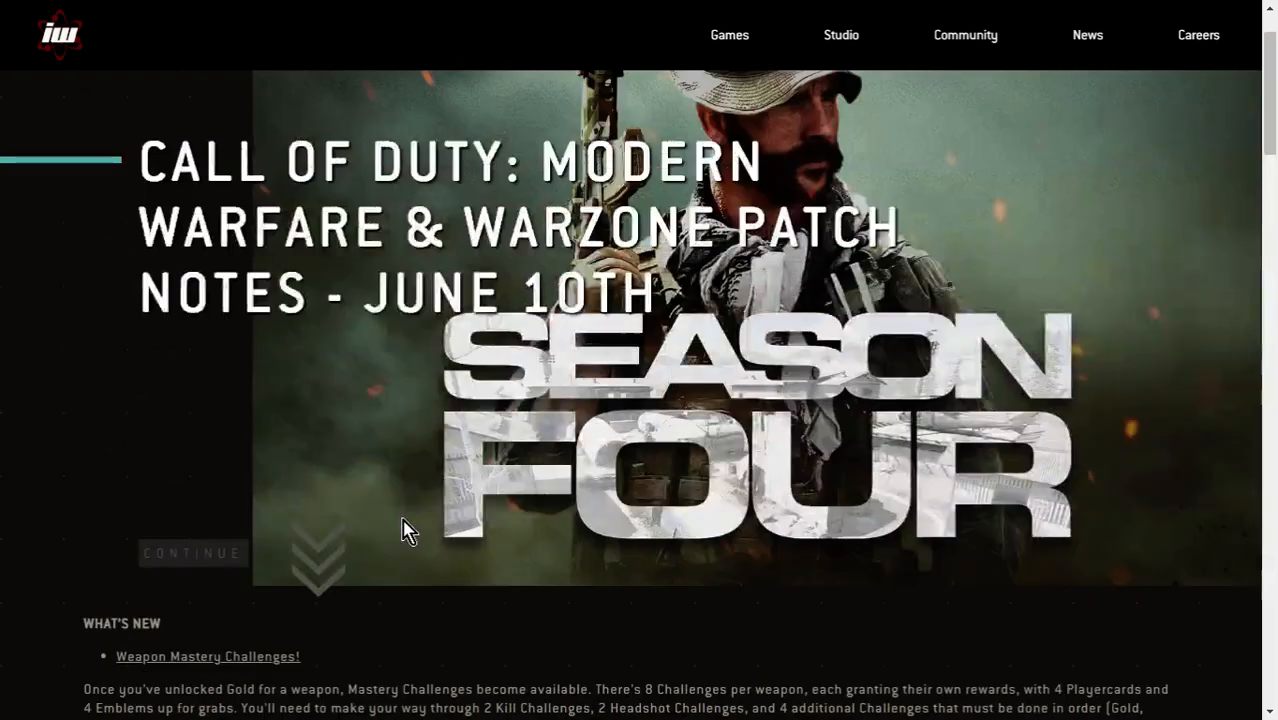
scroll("up", 3)
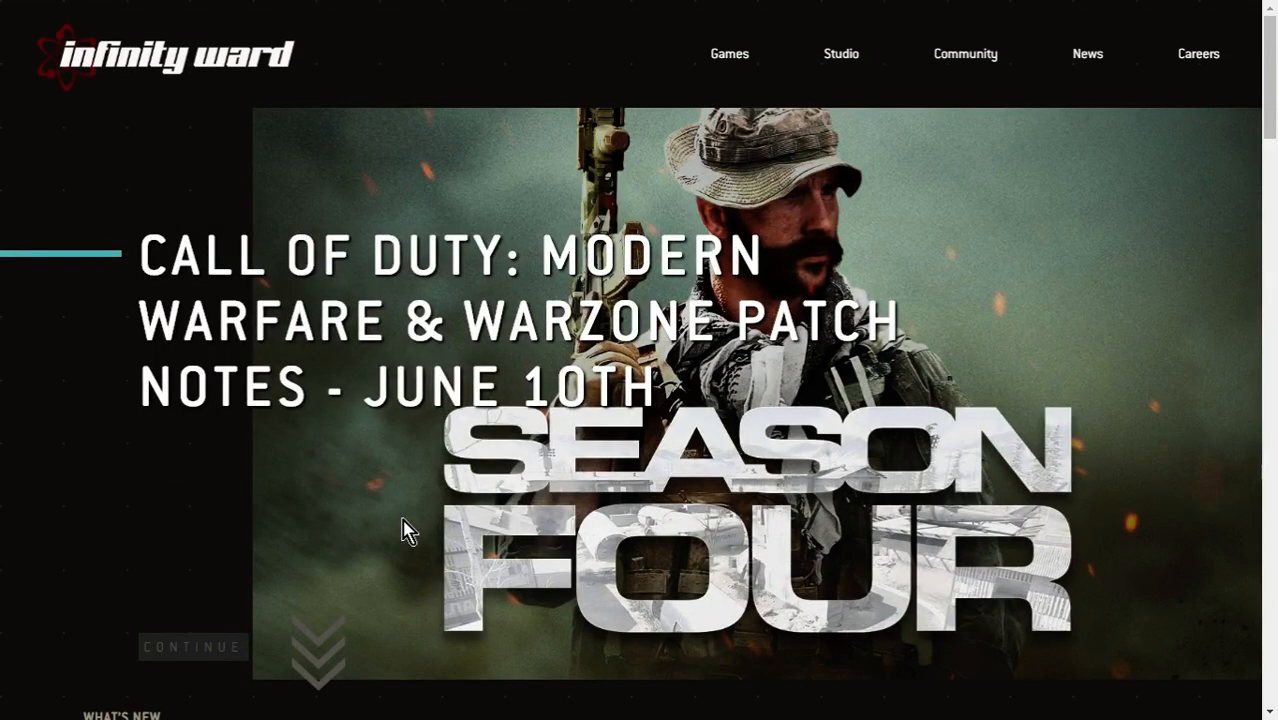